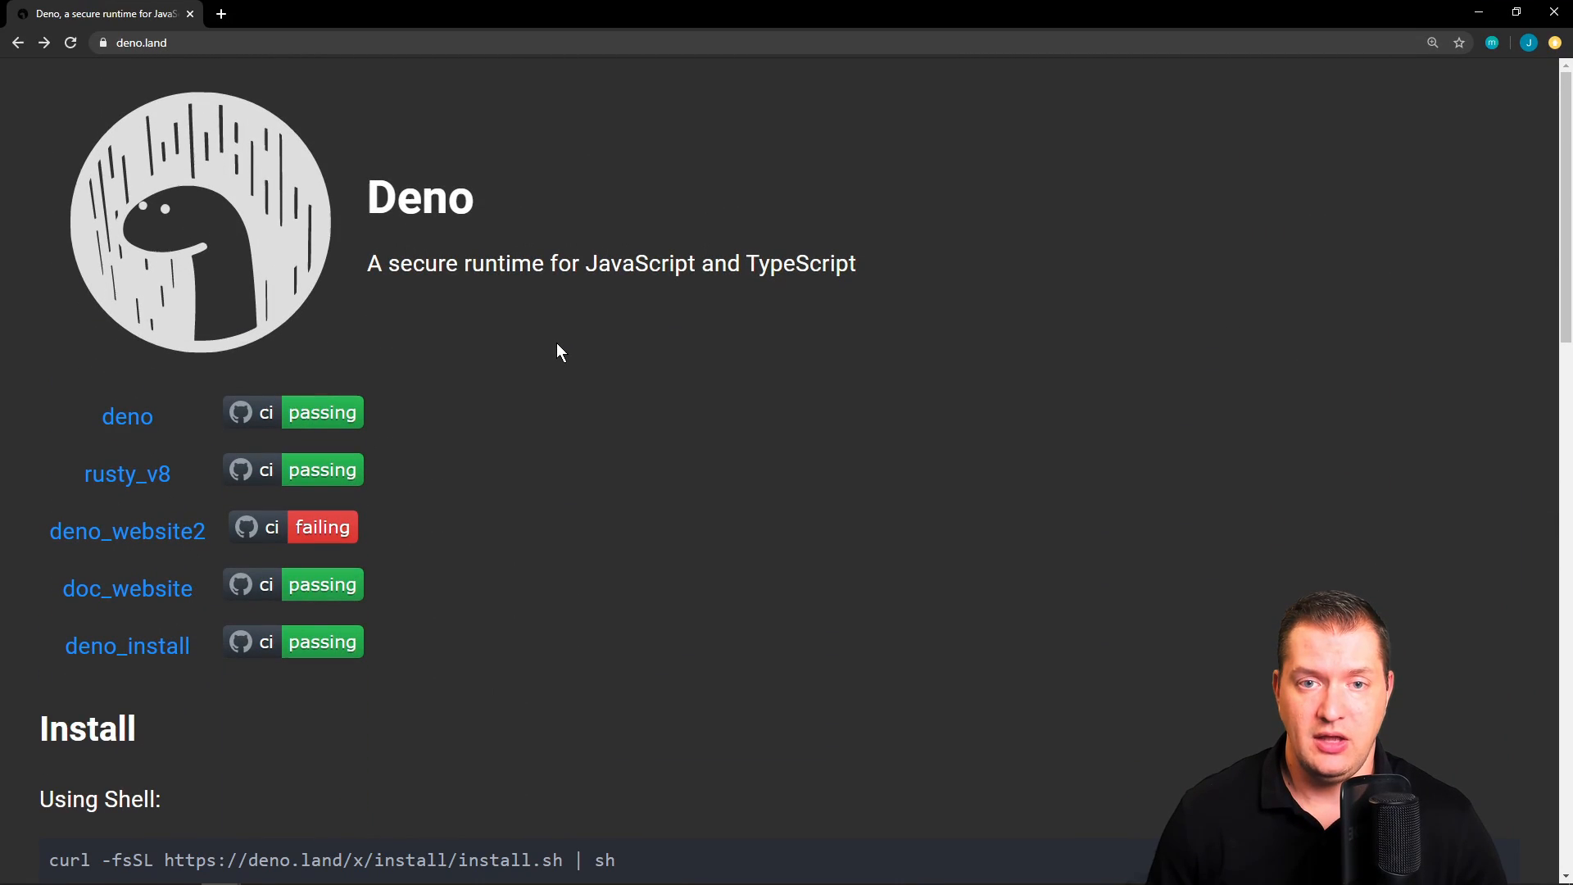
{"action": "scroll", "scroll_direction": "down", "scroll_amount": 3}
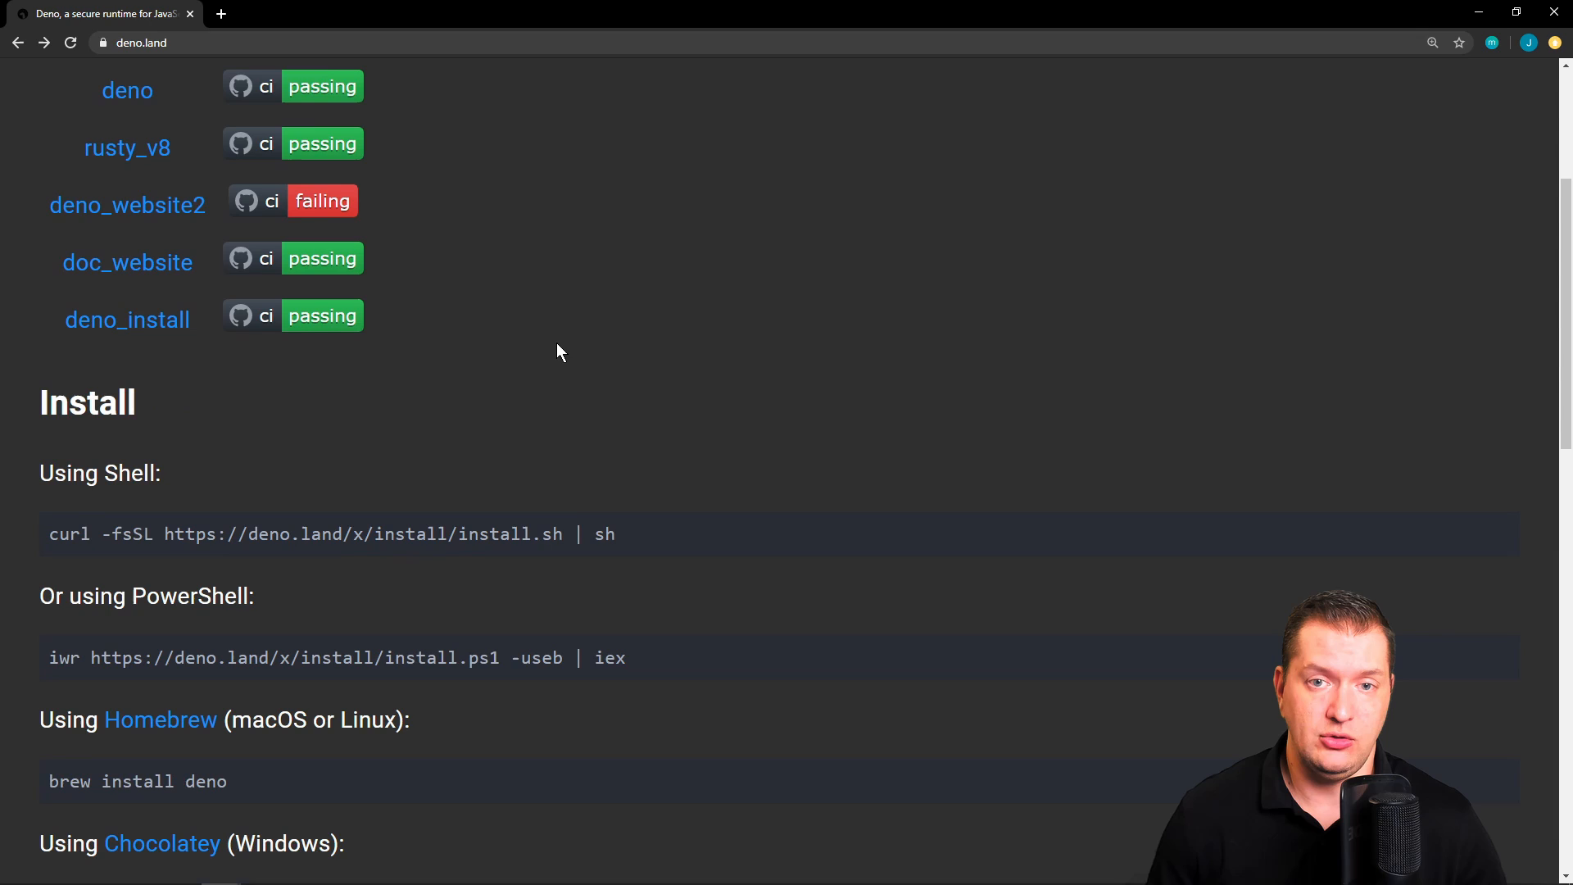
{"action": "scroll", "scroll_direction": "down", "scroll_amount": 3}
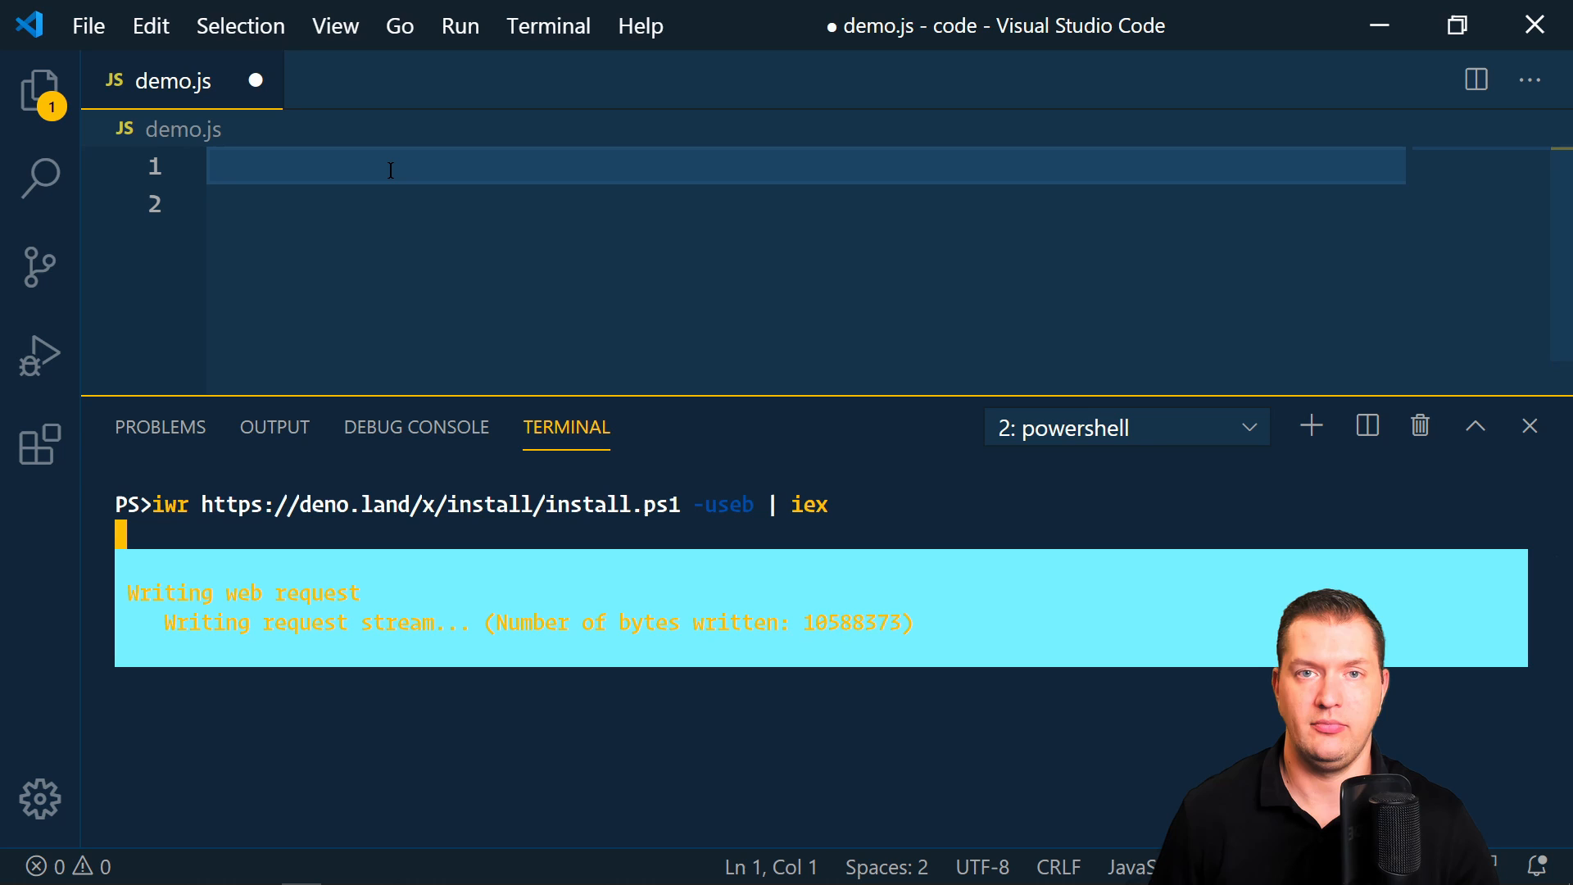
{"action": "type", "text": "conso"}
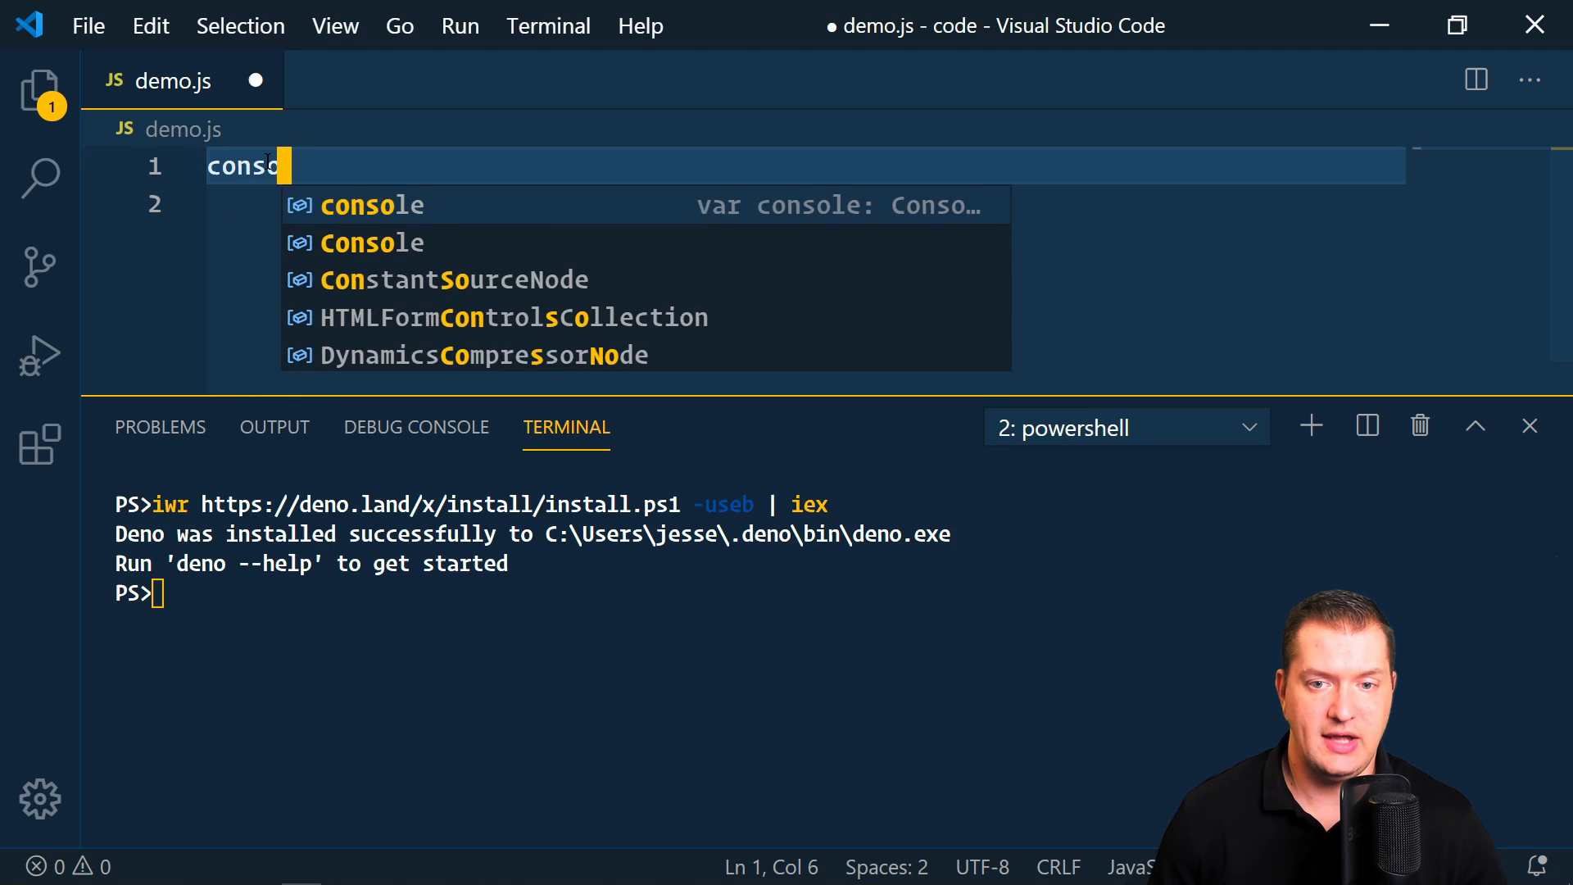
{"action": "type", "text": ".log("}
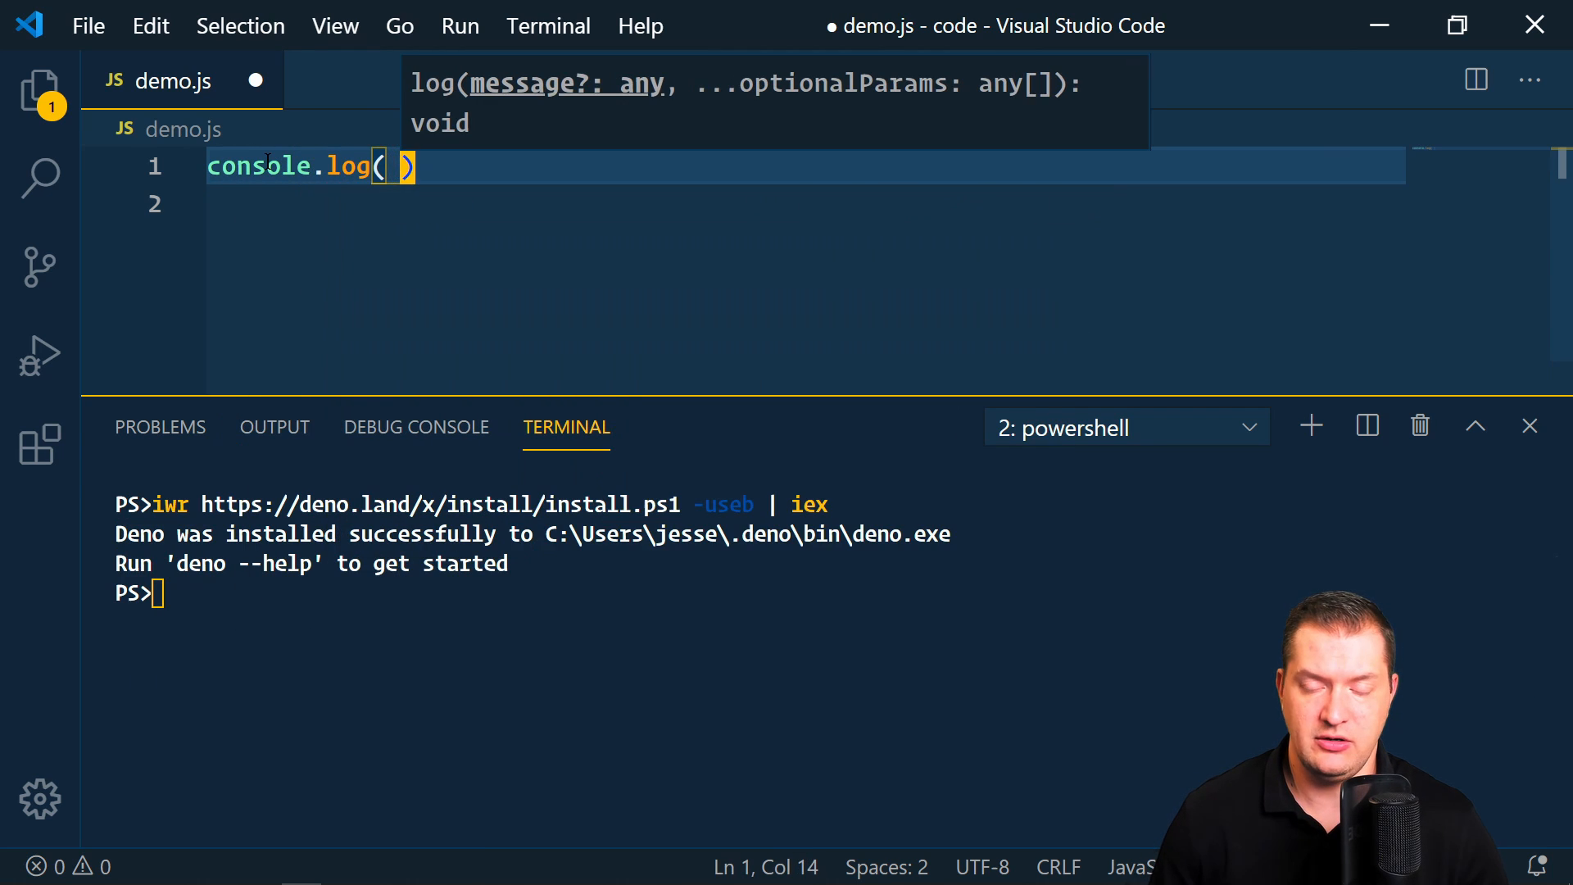
{"action": "type", "text": "\"Deno \""}
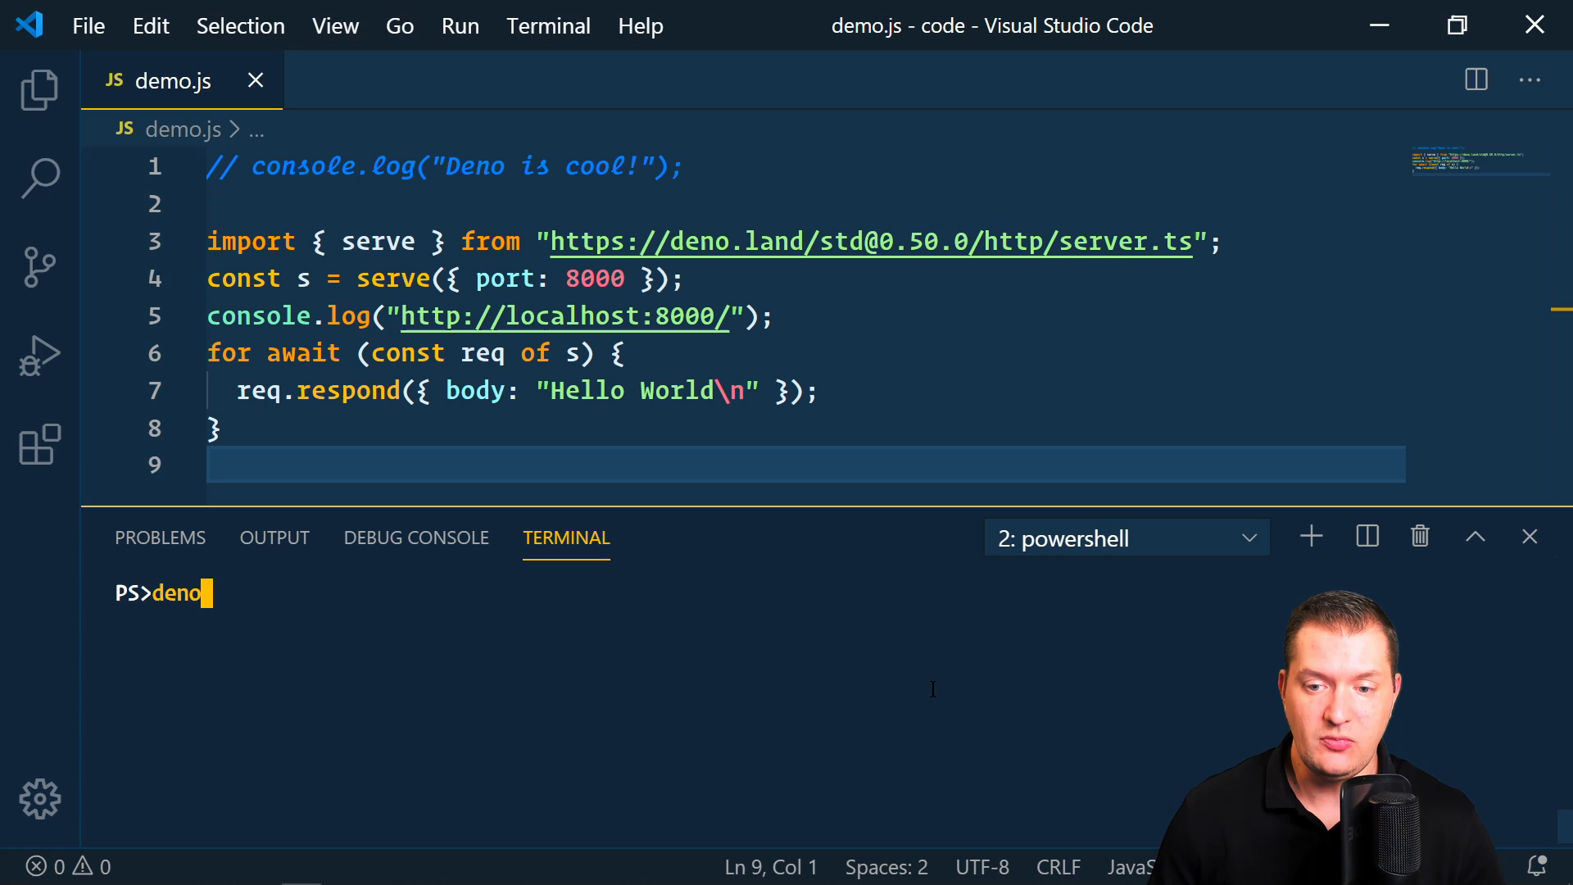
{"action": "type", "text": "run --allow"}
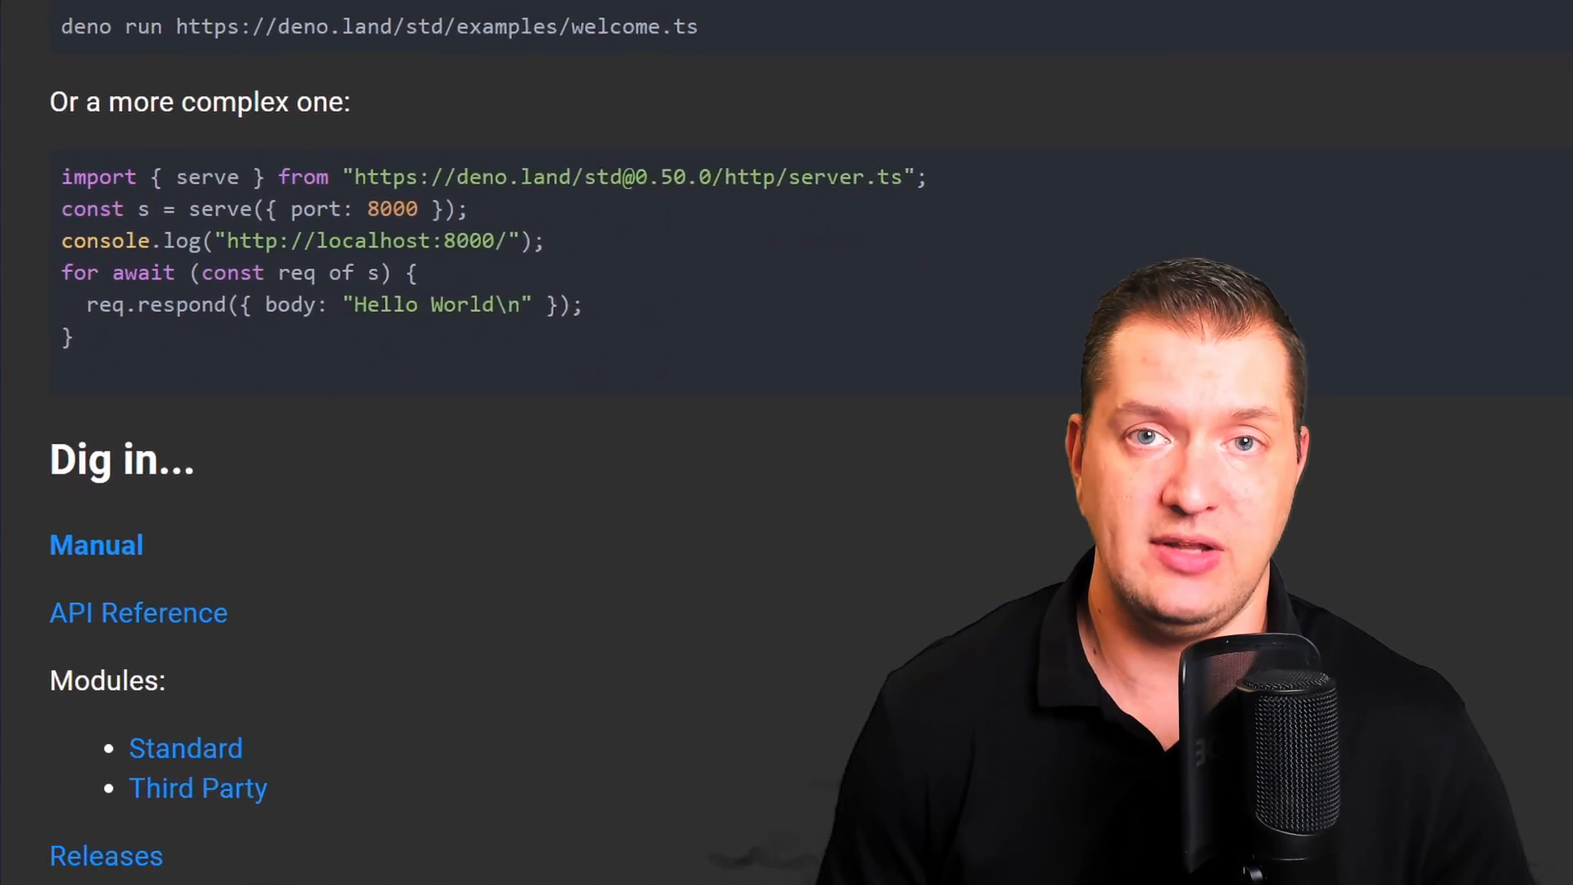
{"action": "scroll", "scroll_direction": "down", "scroll_amount": 3}
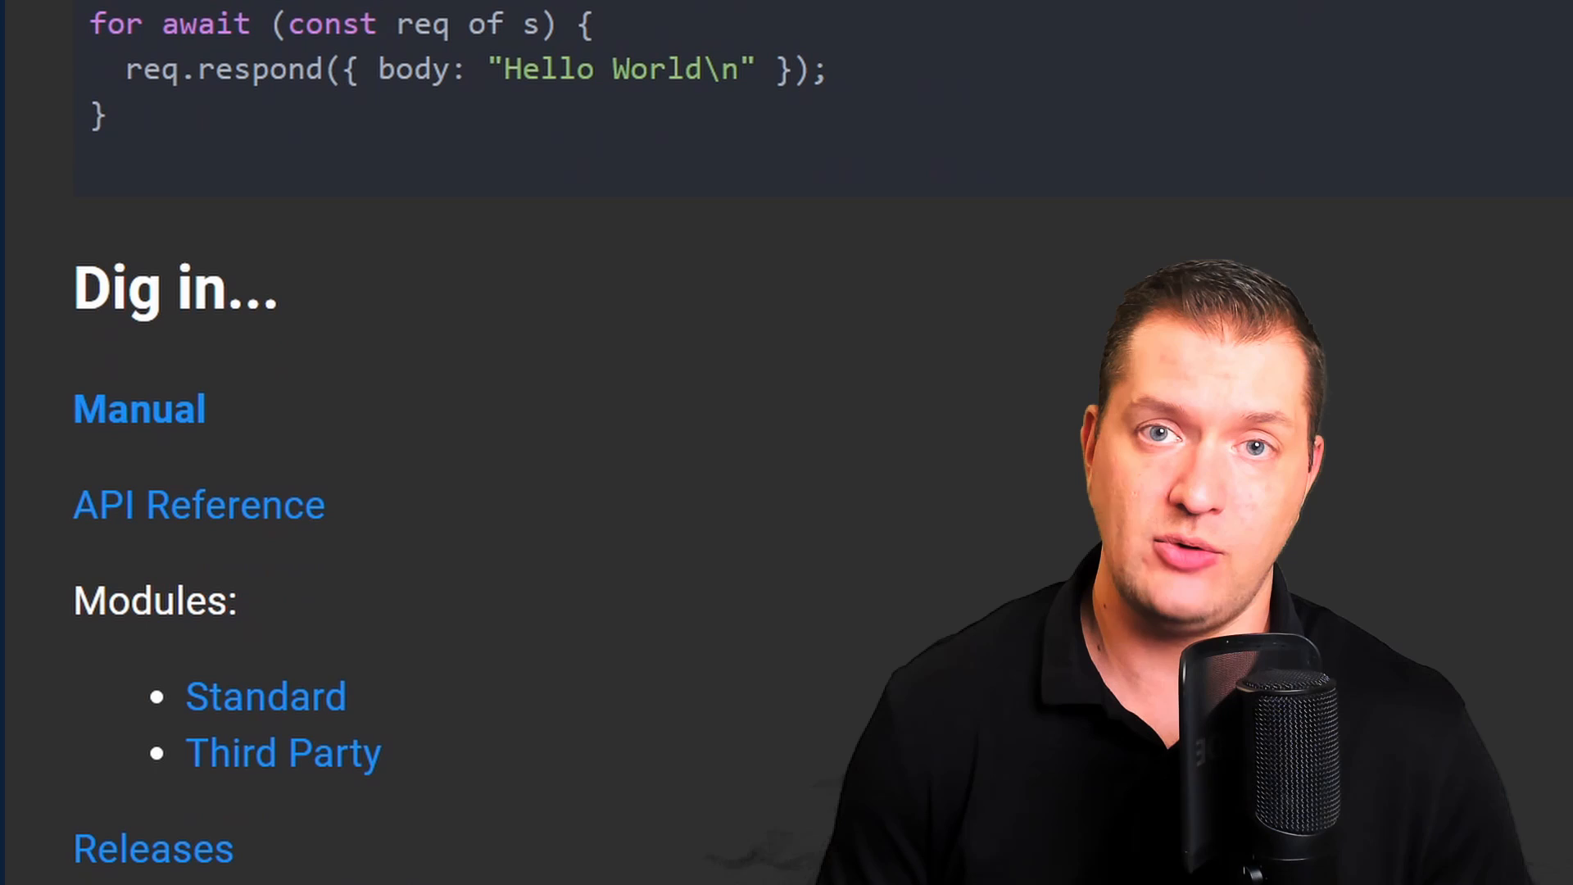